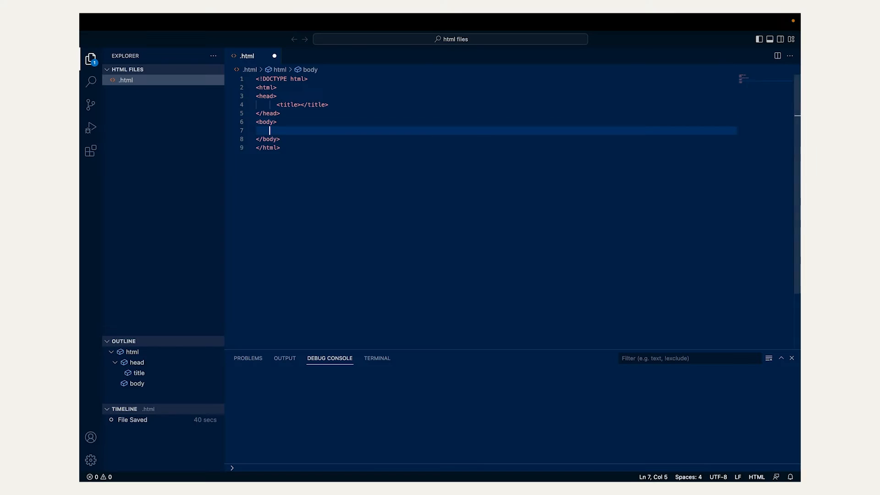
# Draft a <form> tag and a <body bgcolor> opening in the scratch .html file
pyautogui.write('<form>')
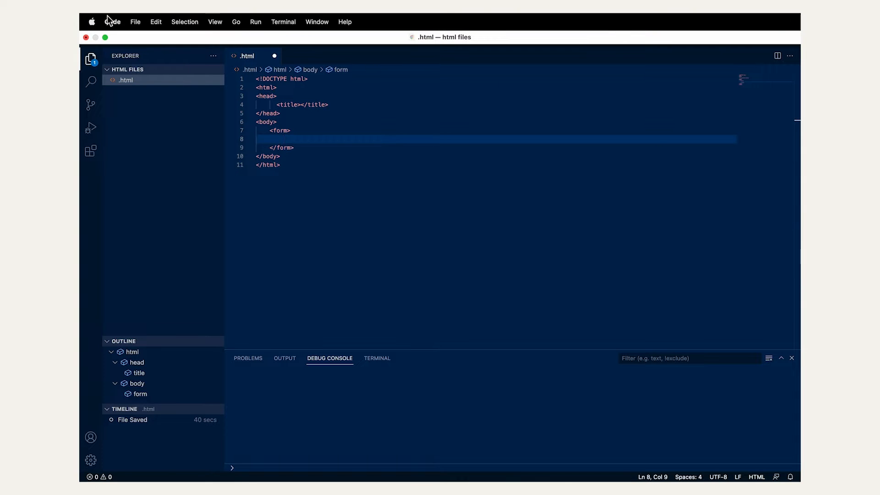
pyautogui.click(112, 21)
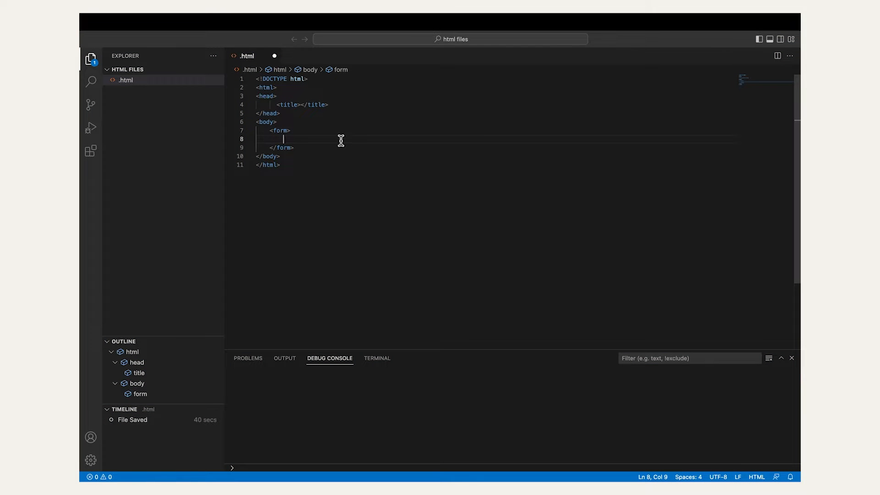
pyautogui.write('<body bgcol')
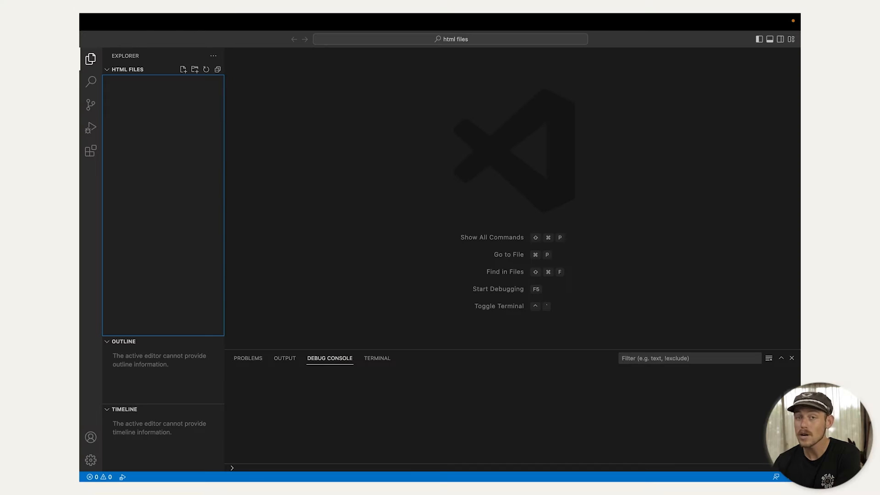
pyautogui.moveTo(651, 147)
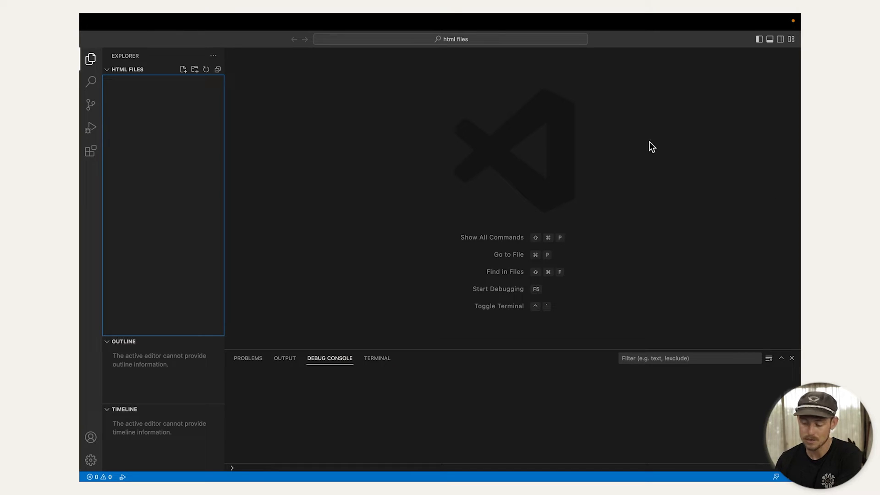
# Create a new file named bestregistrationformevercreated.html via File > New File
pyautogui.click(134, 22)
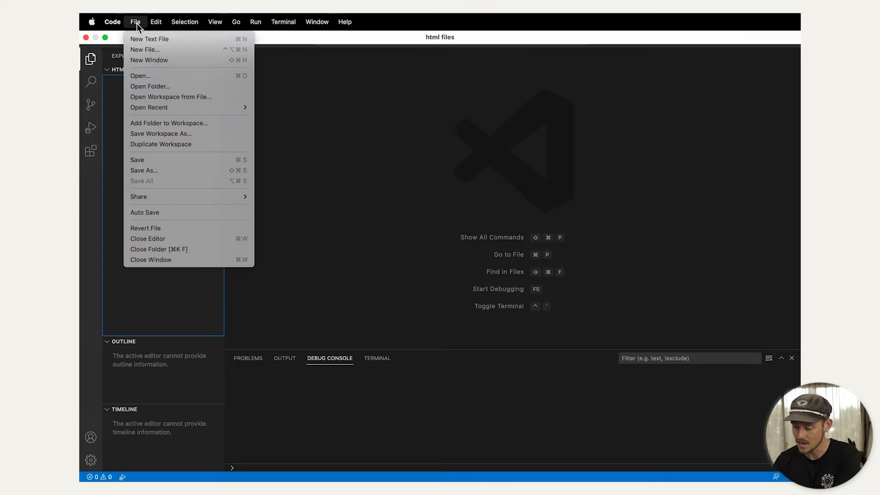
pyautogui.click(144, 50)
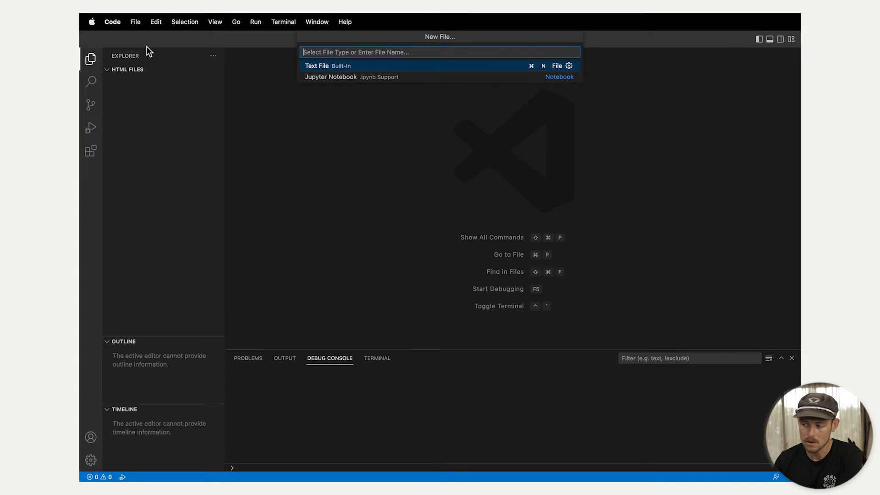
pyautogui.write('.html')
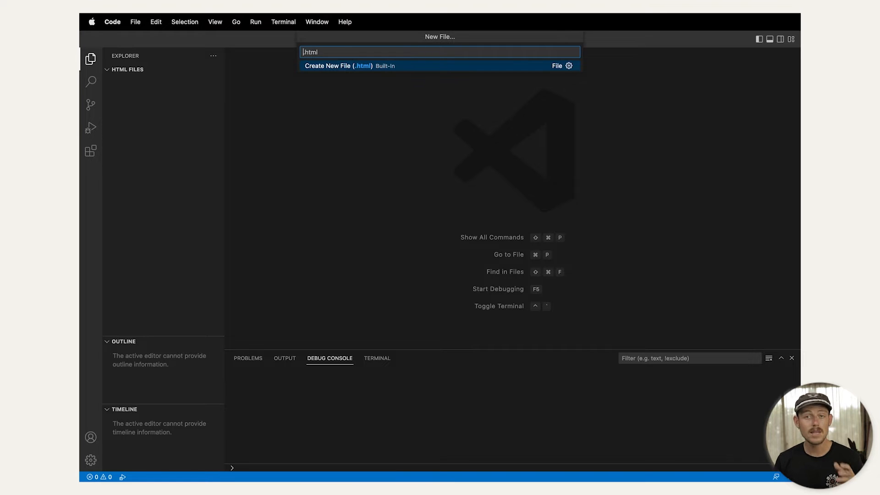
pyautogui.write('bestregistrationformevercreated')
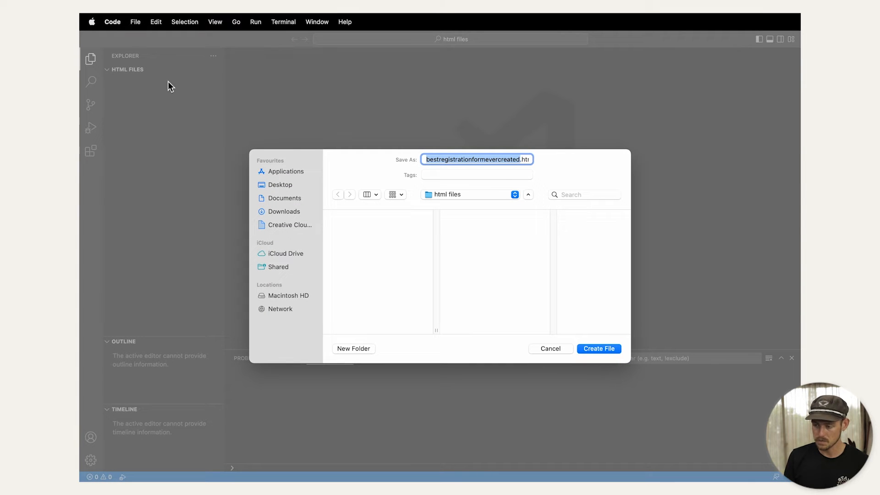
pyautogui.click(598, 349)
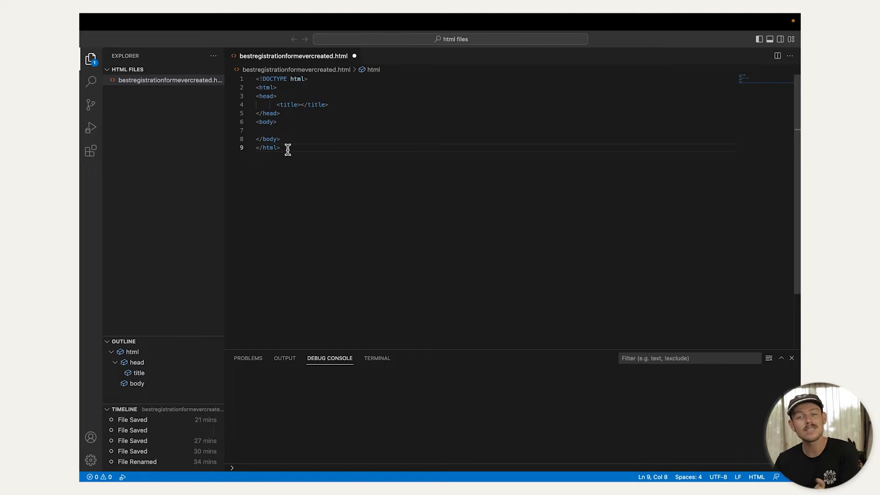
# Start a new line for the heading and form table markup
pyautogui.press('enter')
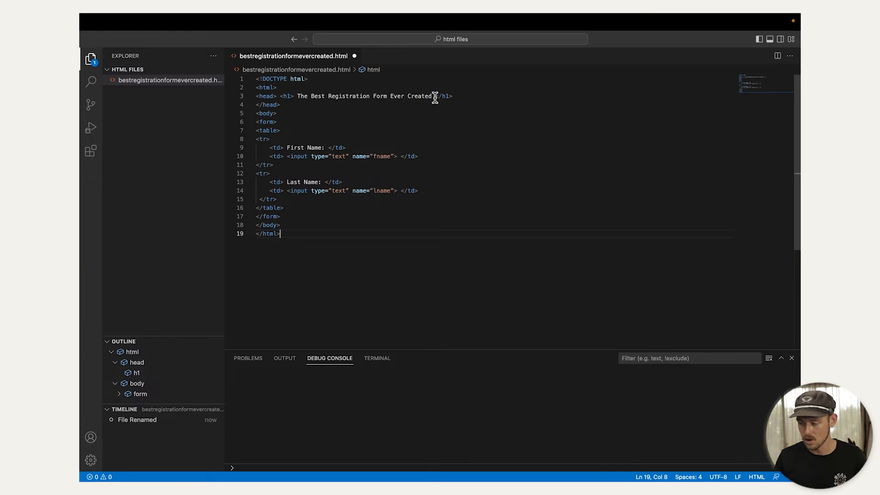
pyautogui.moveTo(297, 96); pyautogui.dragTo(432, 96)
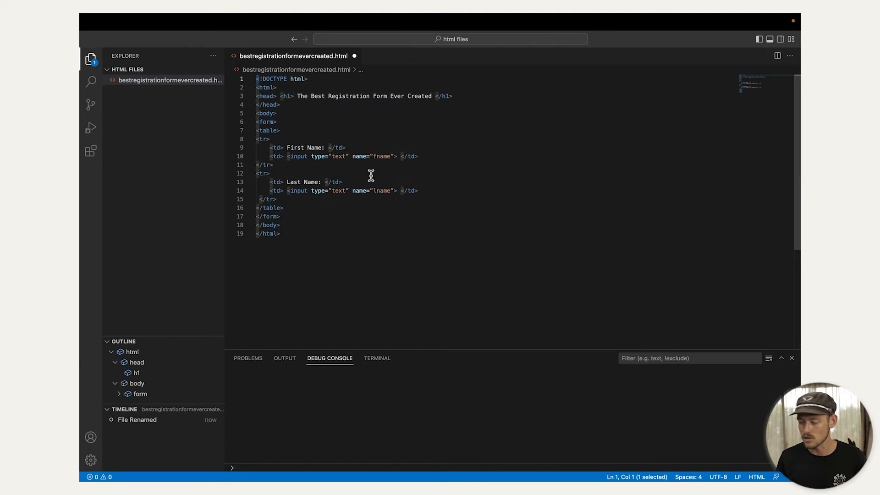
pyautogui.click(269, 138)
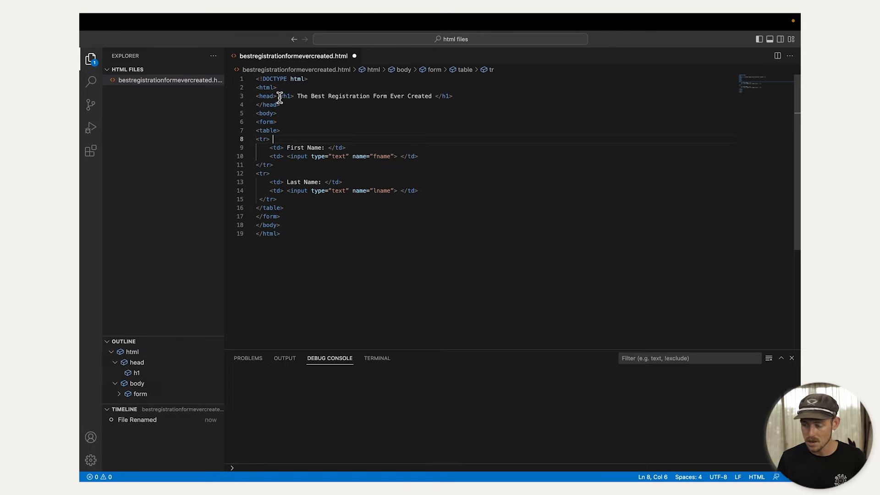
pyautogui.doubleClick(265, 121)
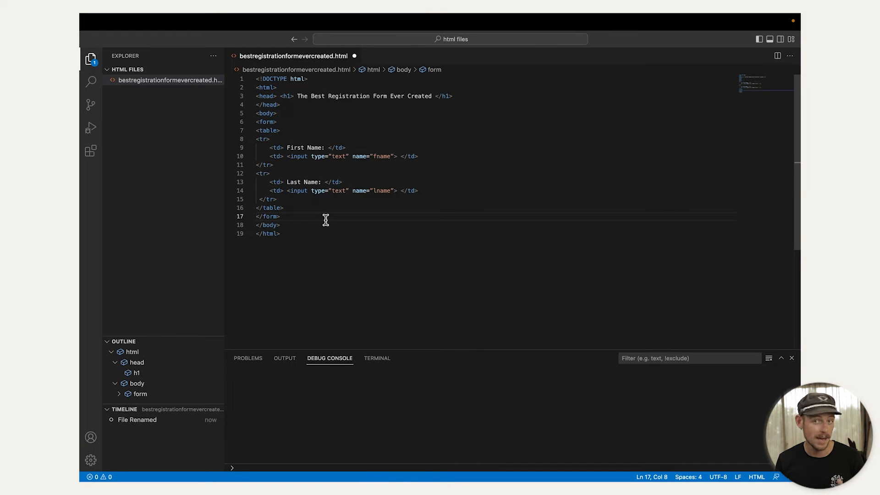
pyautogui.click(274, 113)
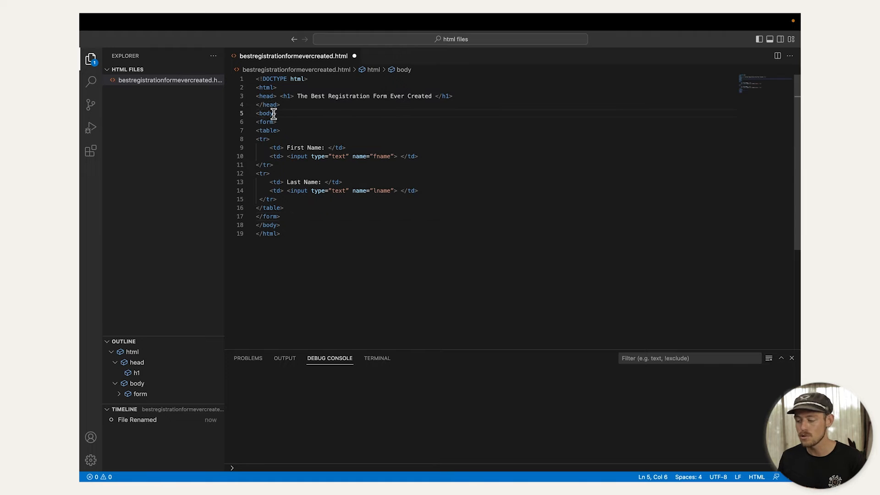
pyautogui.moveTo(270, 226)
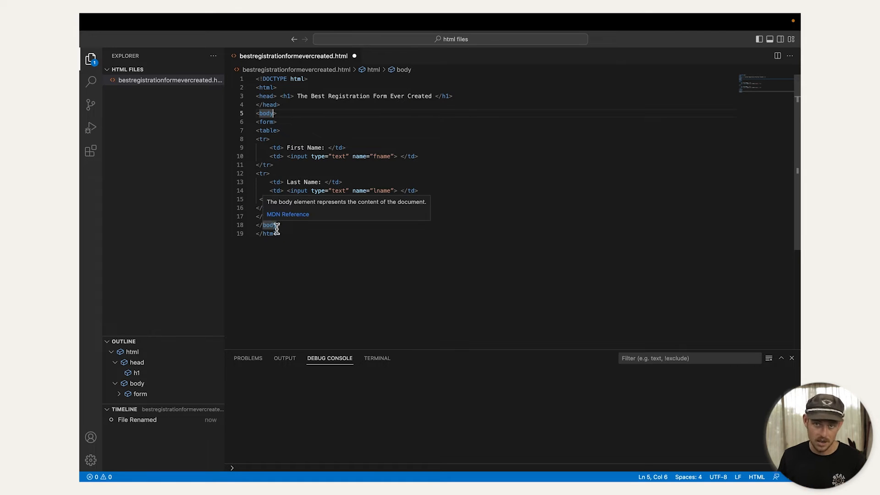
pyautogui.click(280, 234)
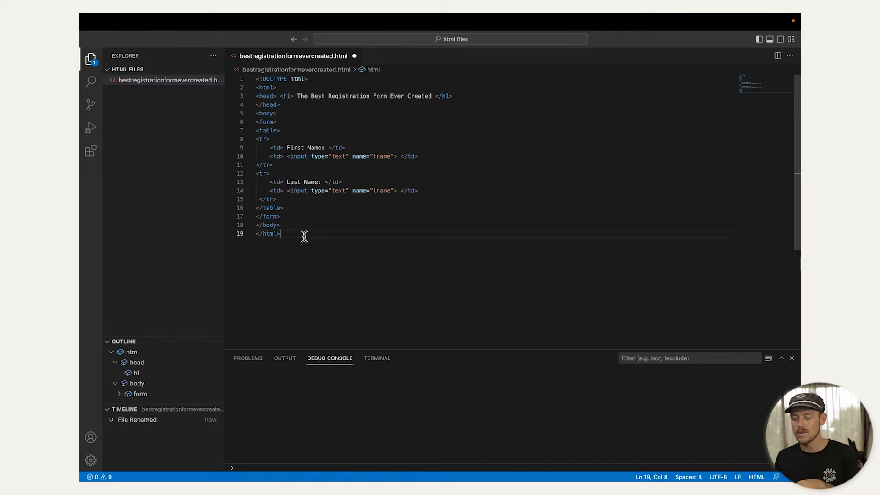
pyautogui.moveTo(91, 128)
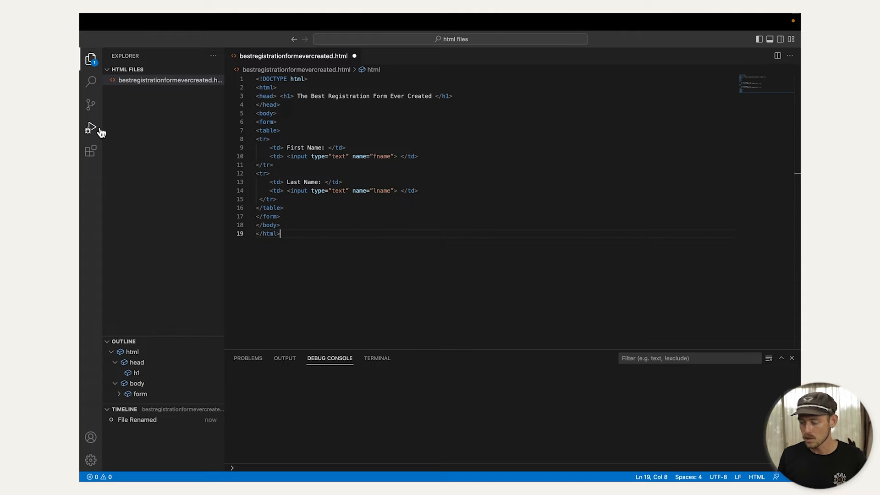
pyautogui.moveTo(91, 128)
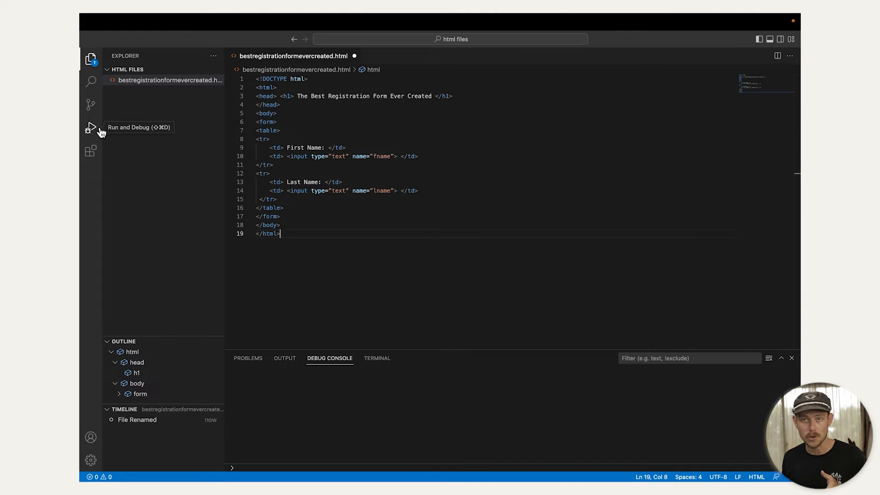
# Launch a debug run of the page, then put the caret after the First Name label cell
pyautogui.click(90, 128)
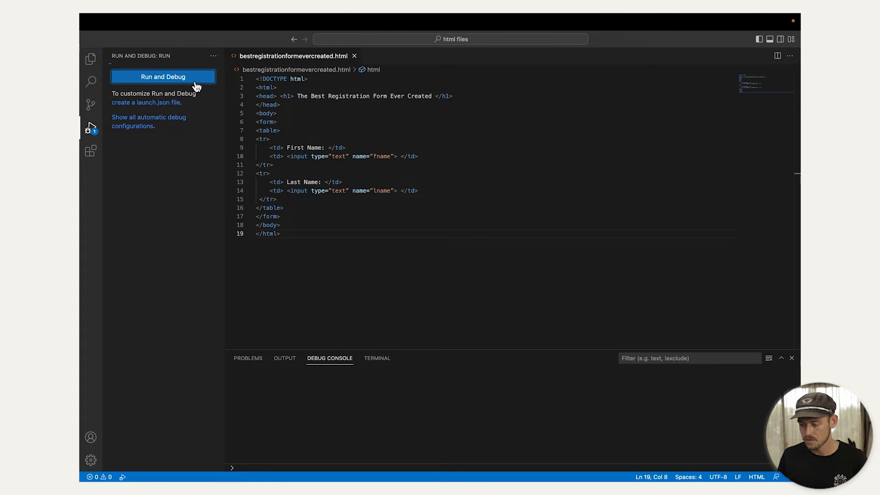
pyautogui.click(163, 76)
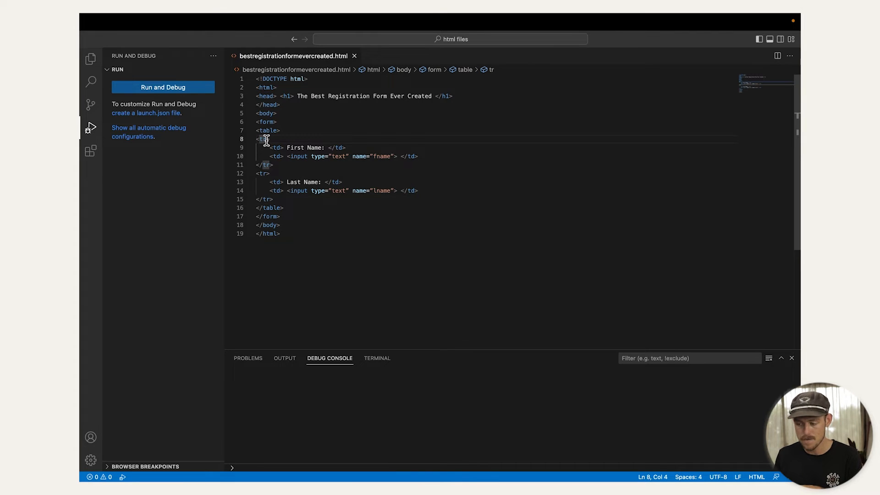
pyautogui.moveTo(318, 171)
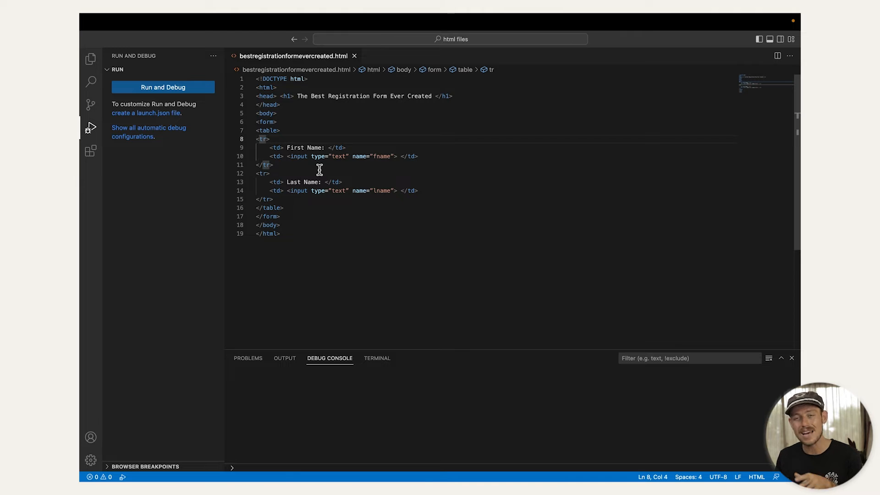
pyautogui.click(276, 147)
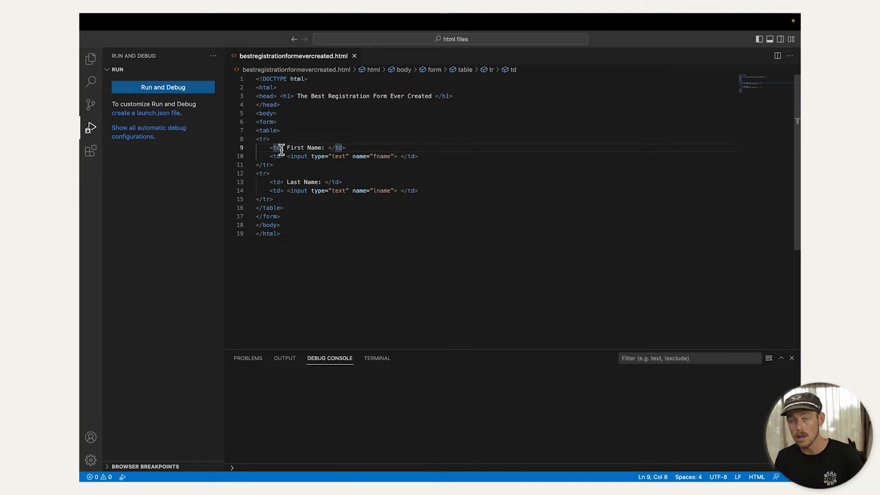
pyautogui.click(275, 155)
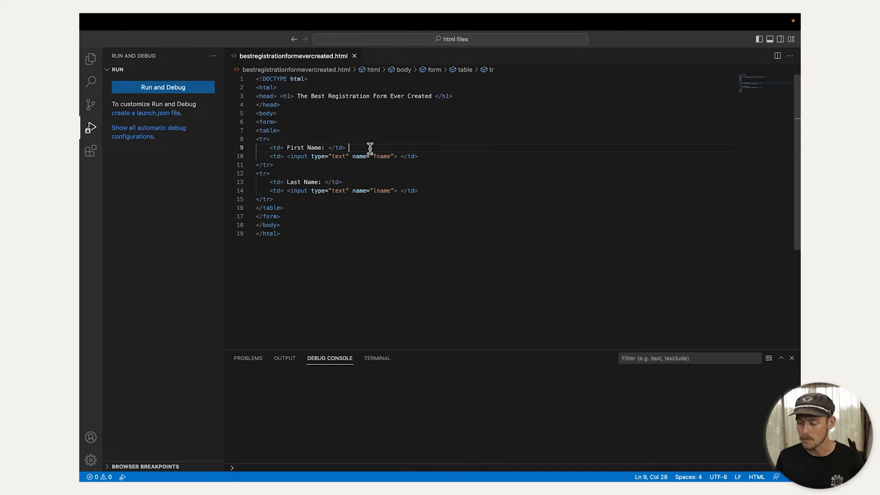
pyautogui.moveTo(284, 167)
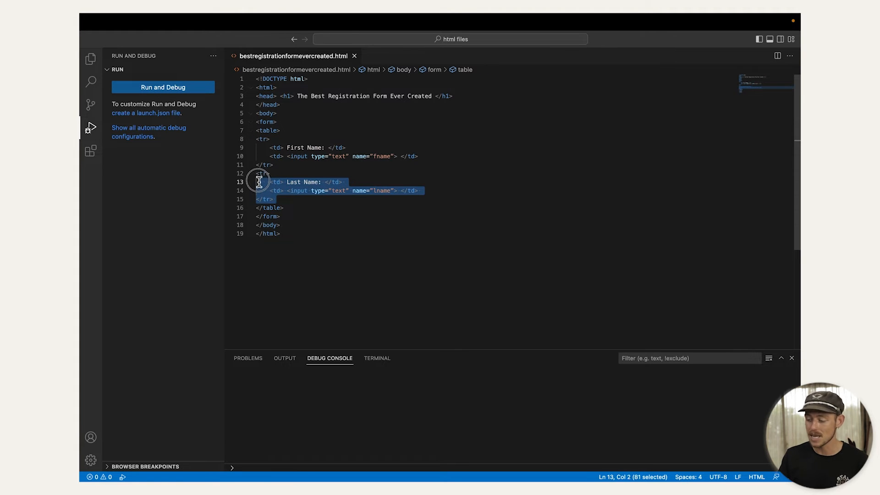
# Paste a copy of the First Name row after the Last Name row
pyautogui.click(290, 202)
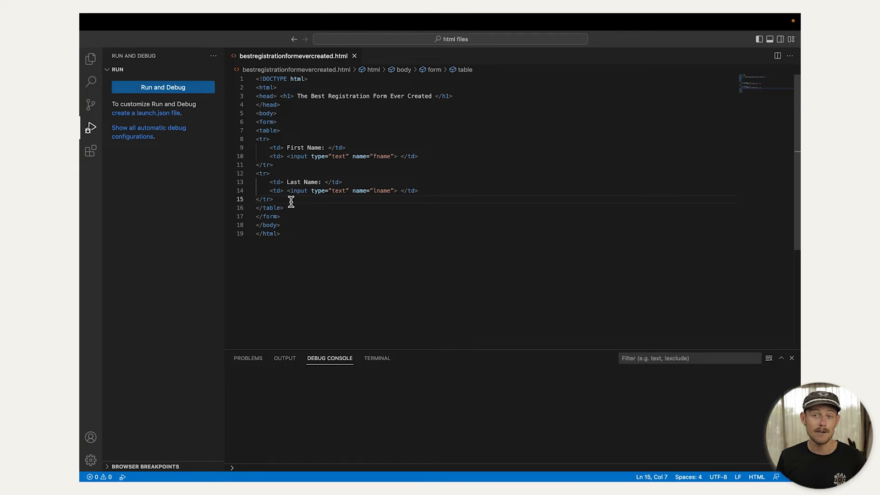
pyautogui.press('Enter')
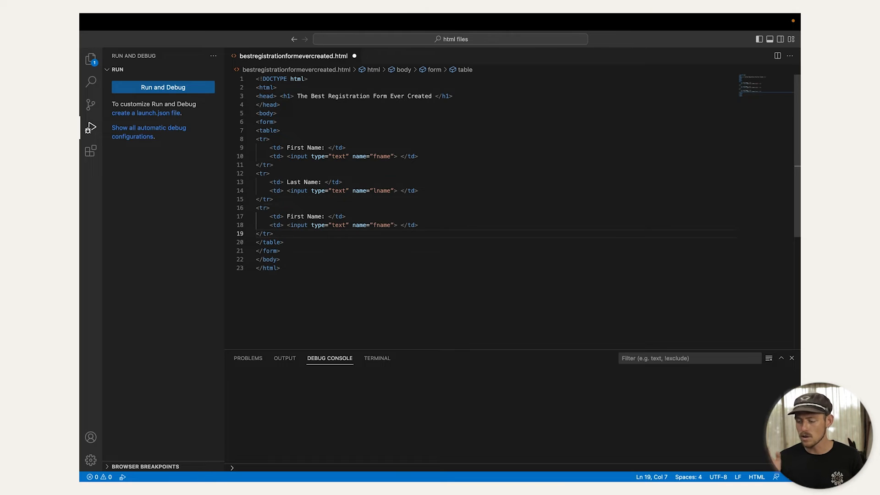
# Relabel the third row as Email Address:
pyautogui.click(345, 225)
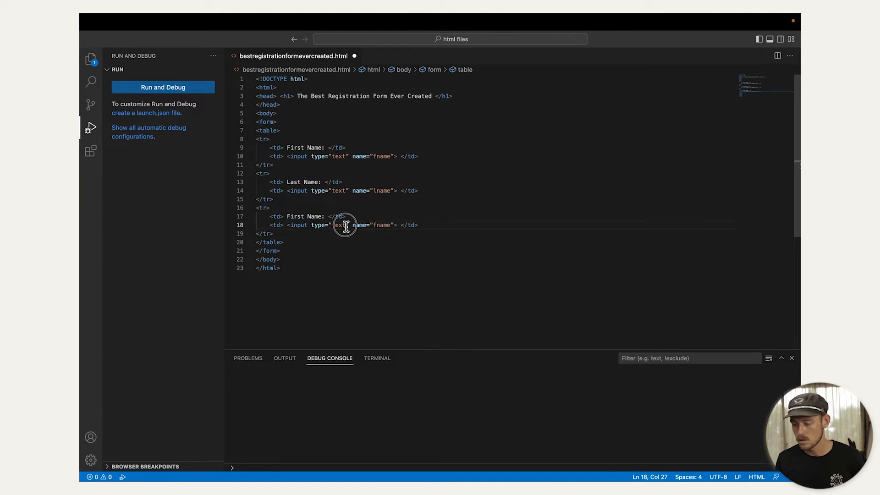
pyautogui.doubleClick(338, 225)
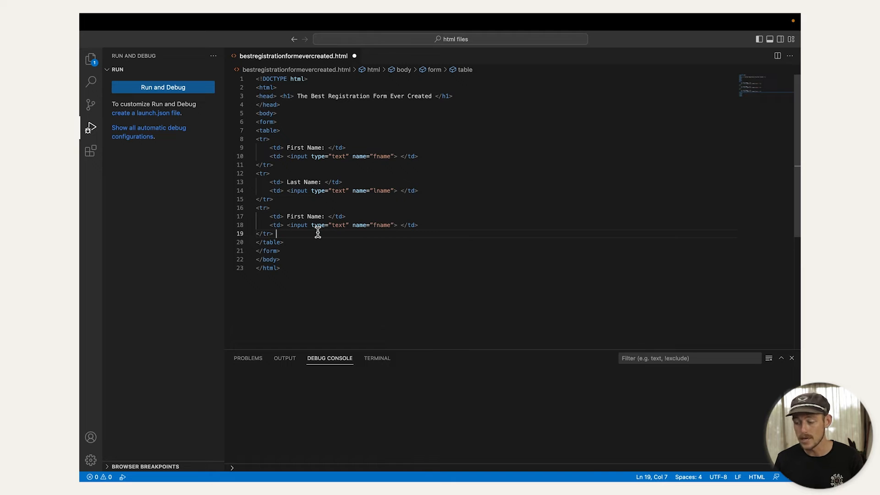
pyautogui.doubleClick(294, 217)
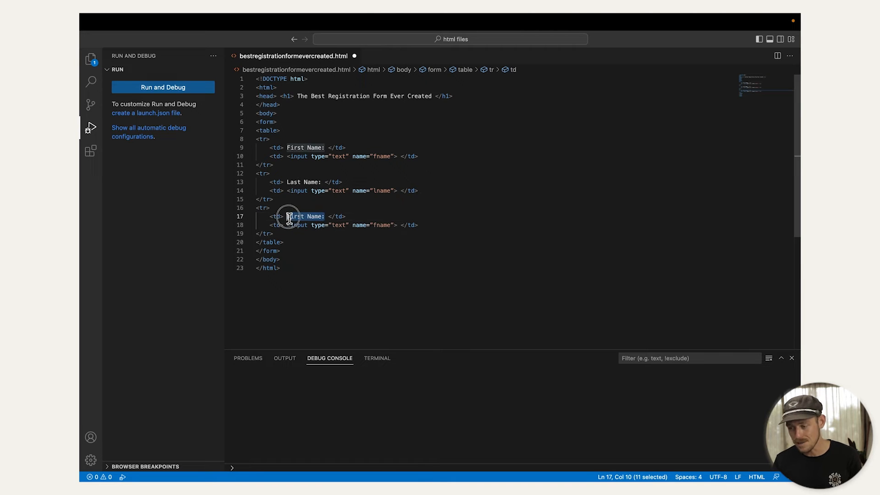
pyautogui.write('Email')
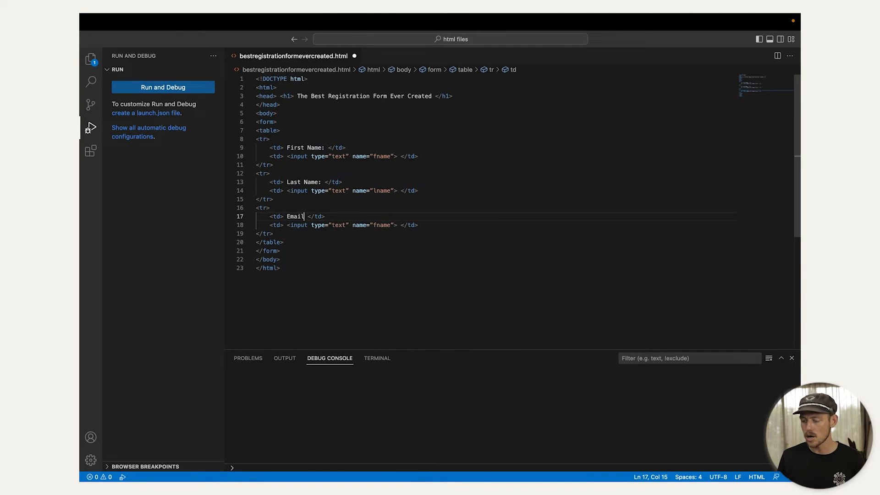
pyautogui.write('Address:')
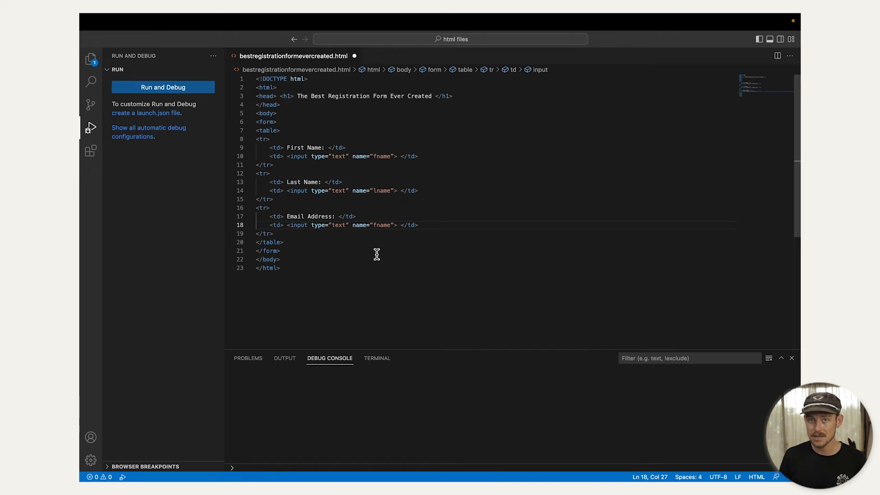
# Set the third row's input type to email and its name to email
pyautogui.write('email')
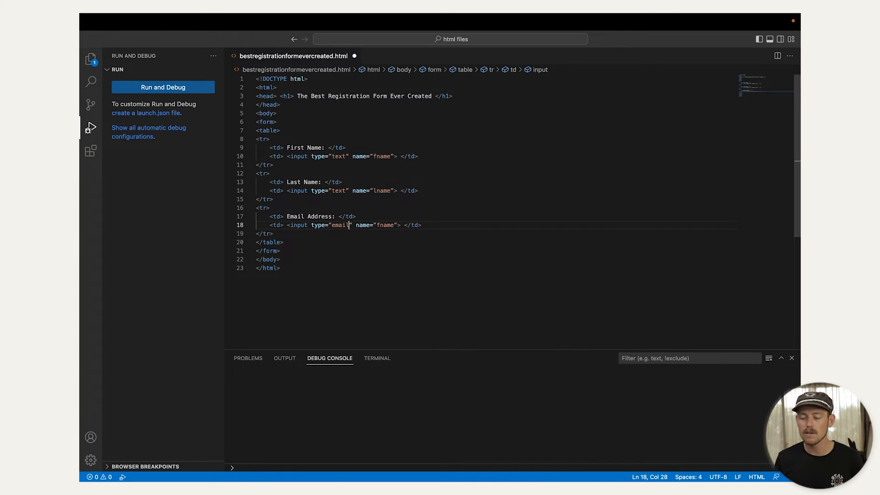
pyautogui.doubleClick(386, 225)
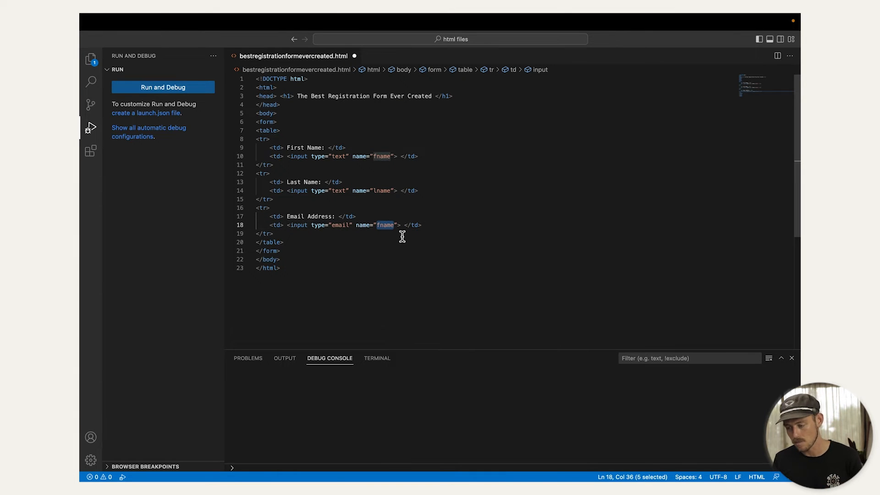
pyautogui.write('email')
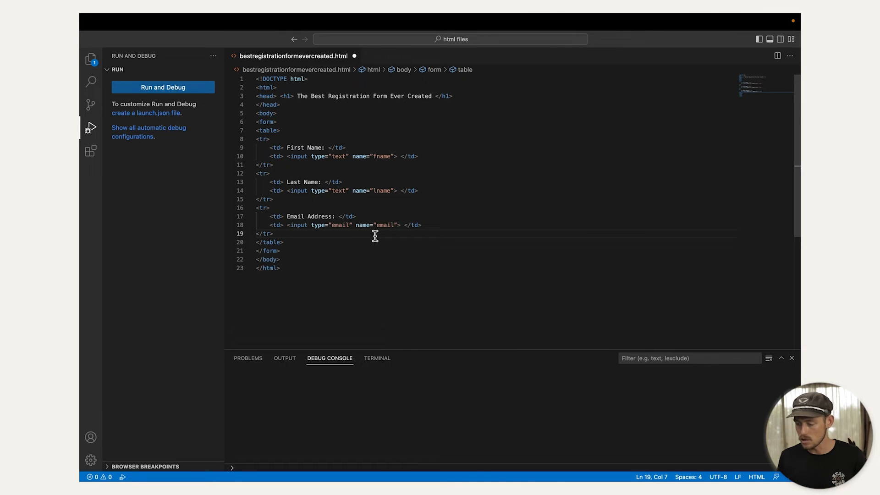
# Relabel the fourth row Phone Number: with a tel-type input named phone
pyautogui.click(274, 234)
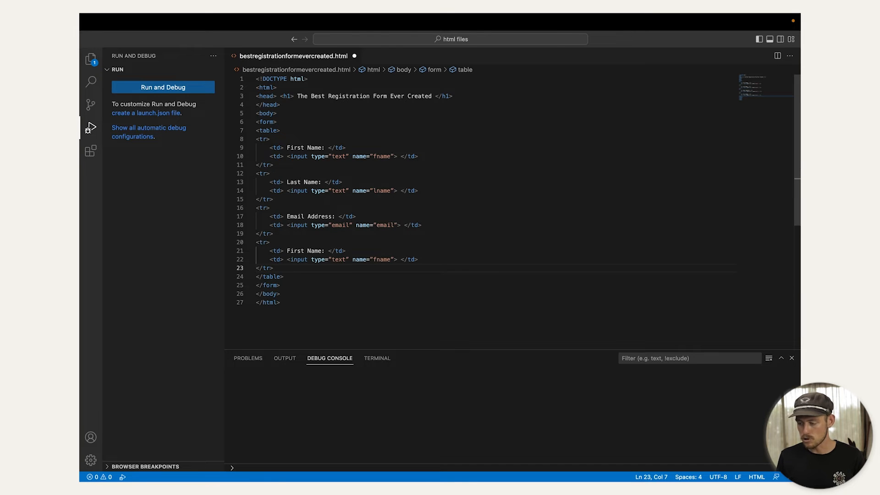
pyautogui.doubleClick(306, 251)
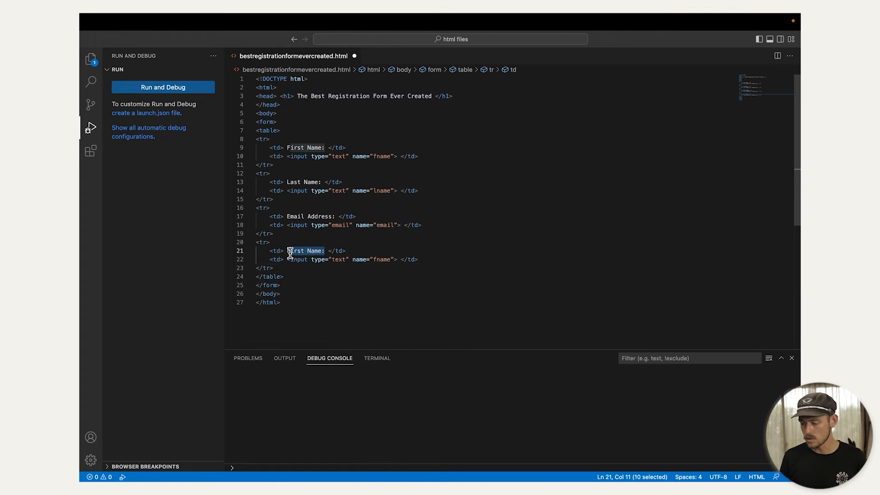
pyautogui.write('Phone Number')
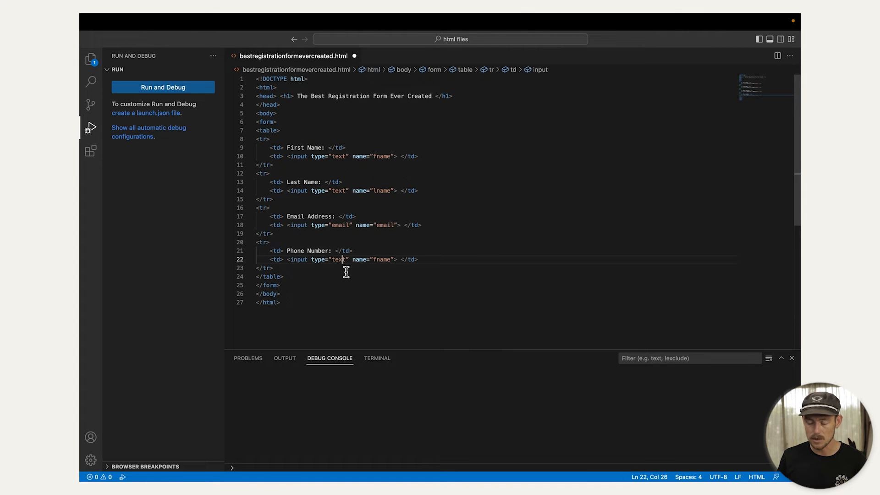
pyautogui.write('tel')
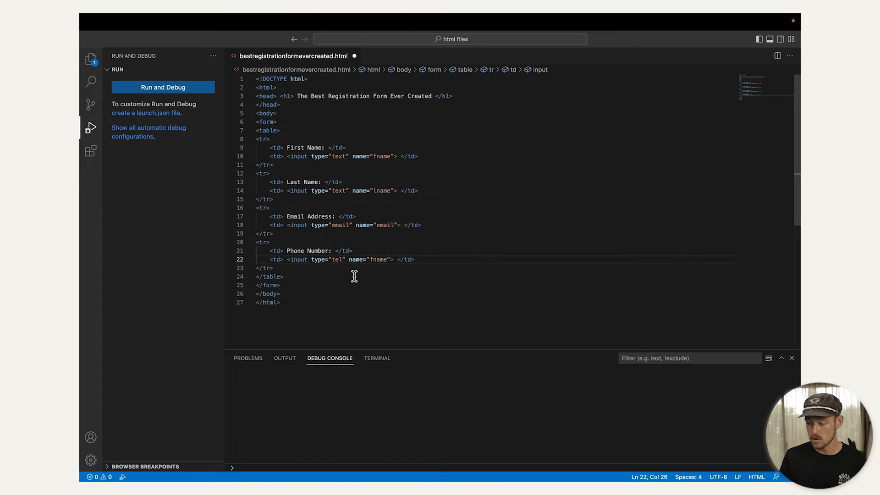
pyautogui.doubleClick(378, 259)
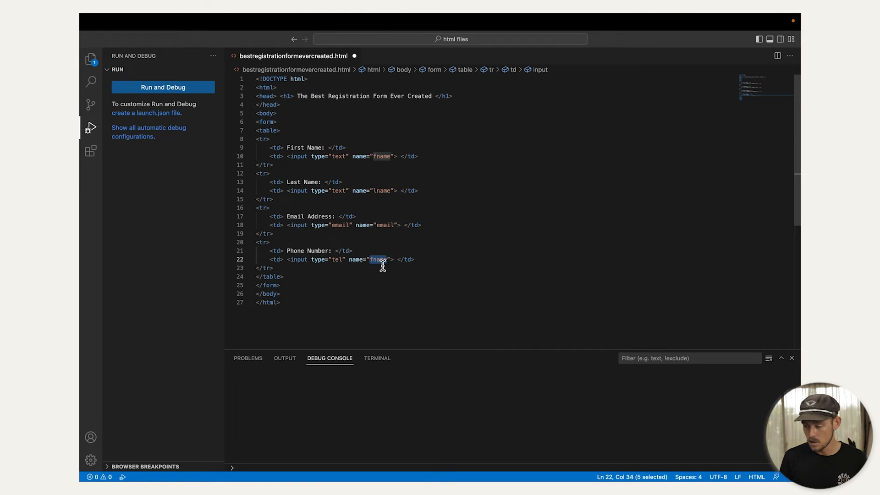
pyautogui.write('phone')
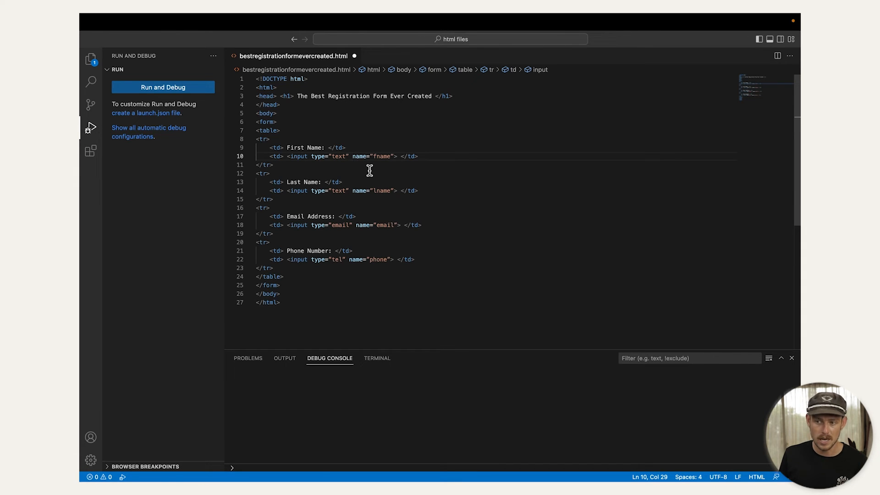
# Add placeholder="Your First Name" to the First Name input
pyautogui.write('placeholder="')
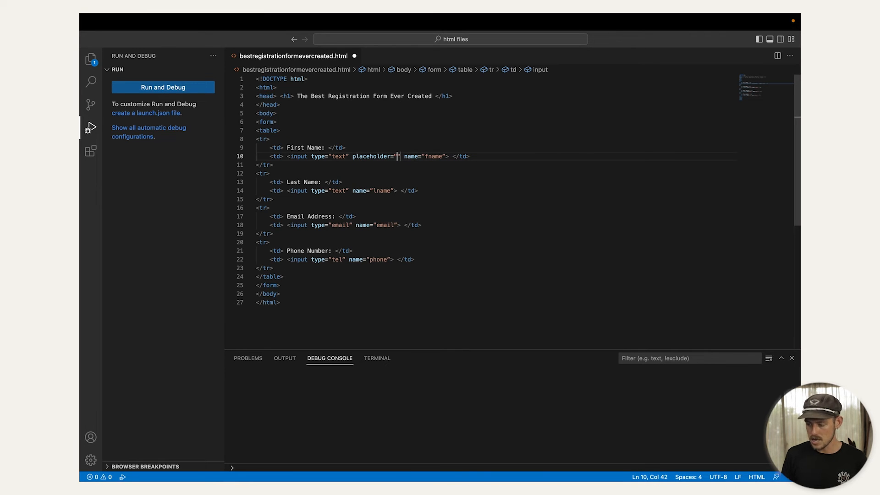
pyautogui.write('Your First')
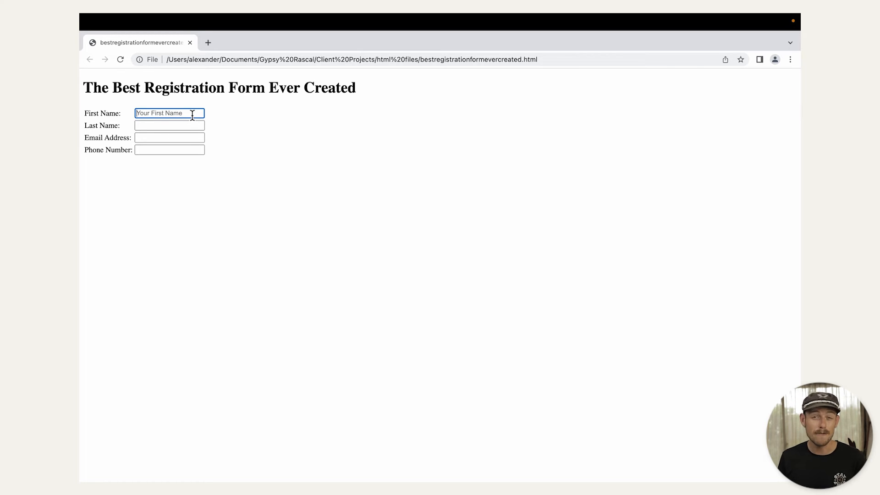
pyautogui.moveTo(121, 169)
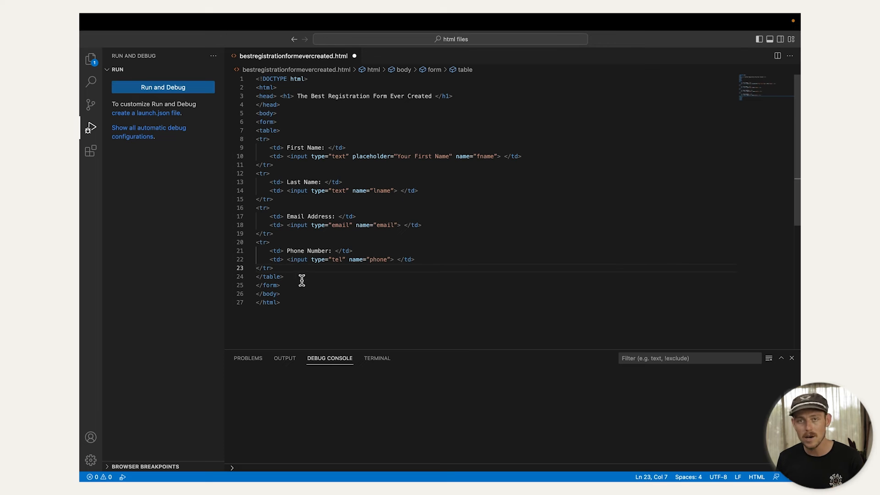
# Add a submit button labelled 'Go on I dare you to press me' after the table and run the page
pyautogui.write('<input type="submit" value="Submit">')
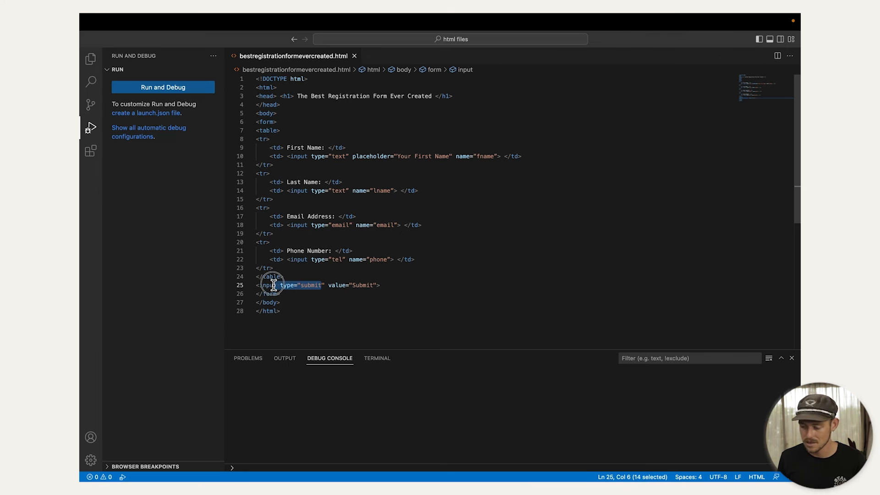
pyautogui.doubleClick(363, 285)
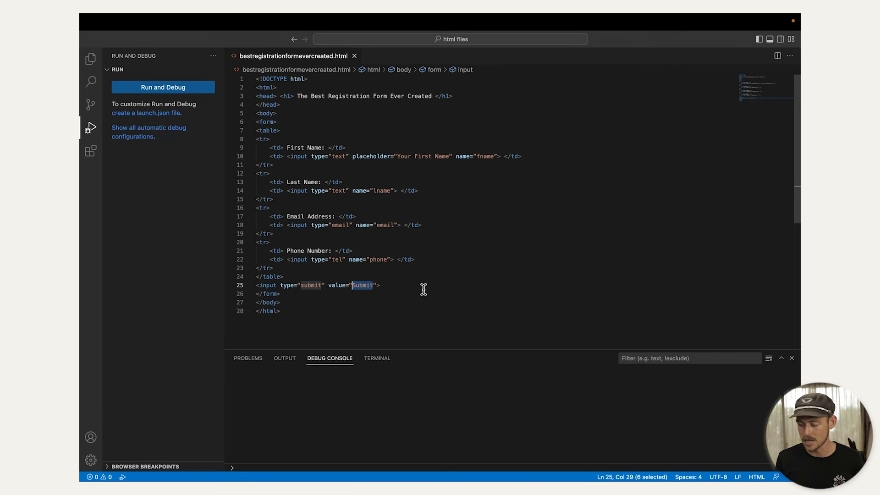
pyautogui.write('Go')
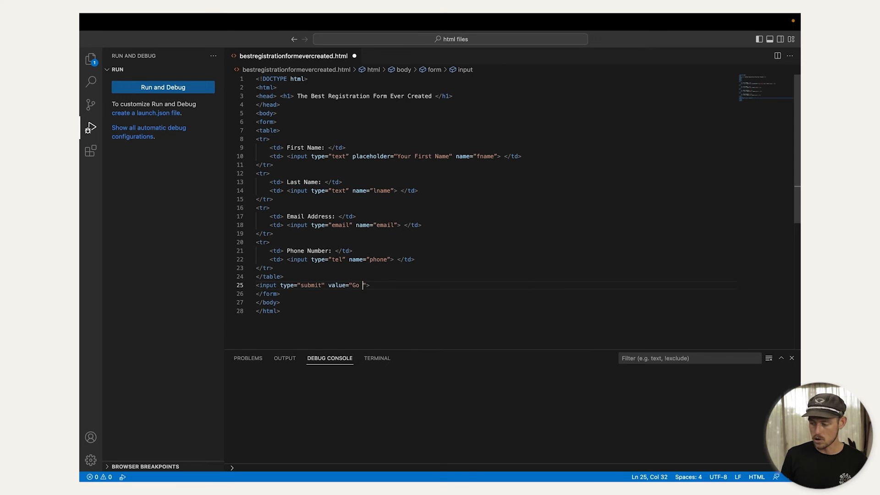
pyautogui.write('on I dare you')
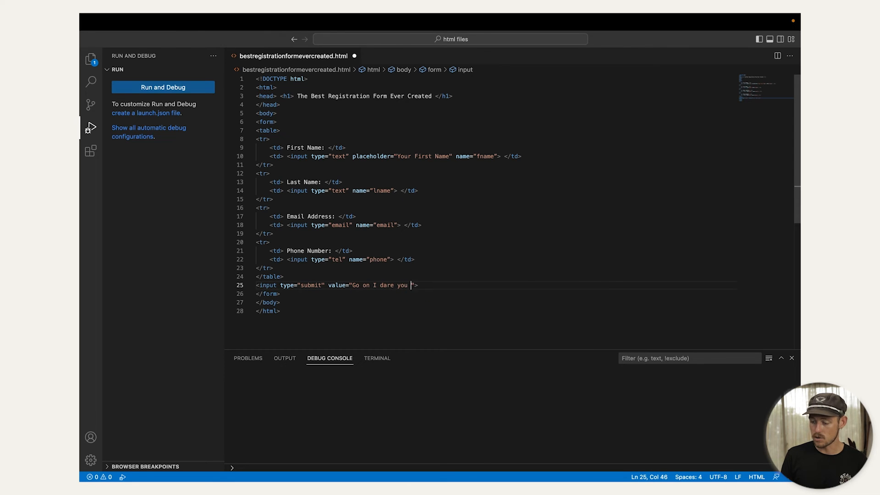
pyautogui.write('to press me')
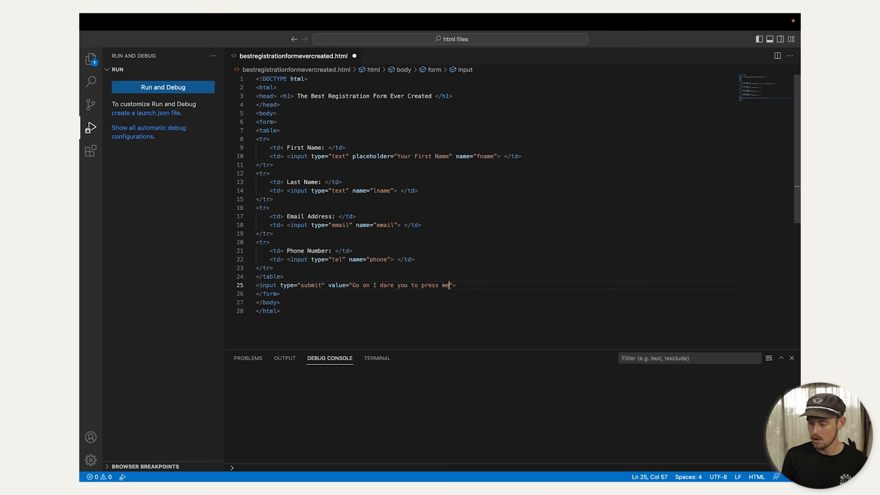
pyautogui.click(163, 87)
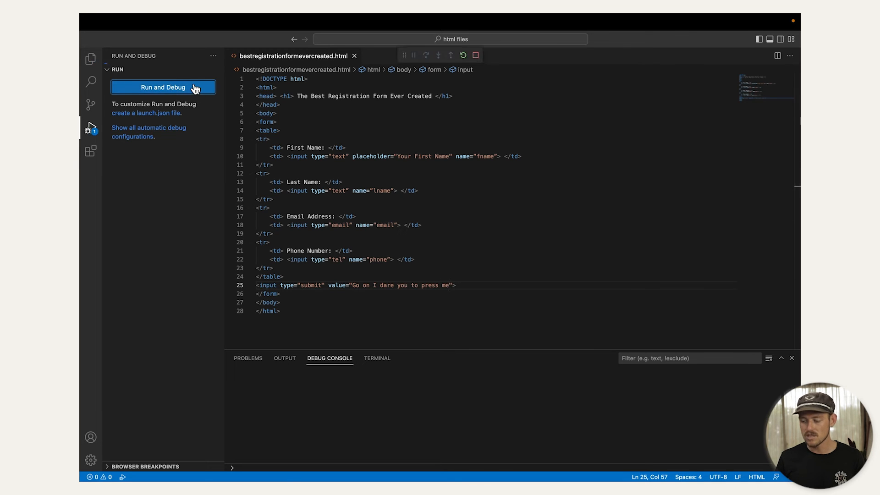
pyautogui.click(163, 87)
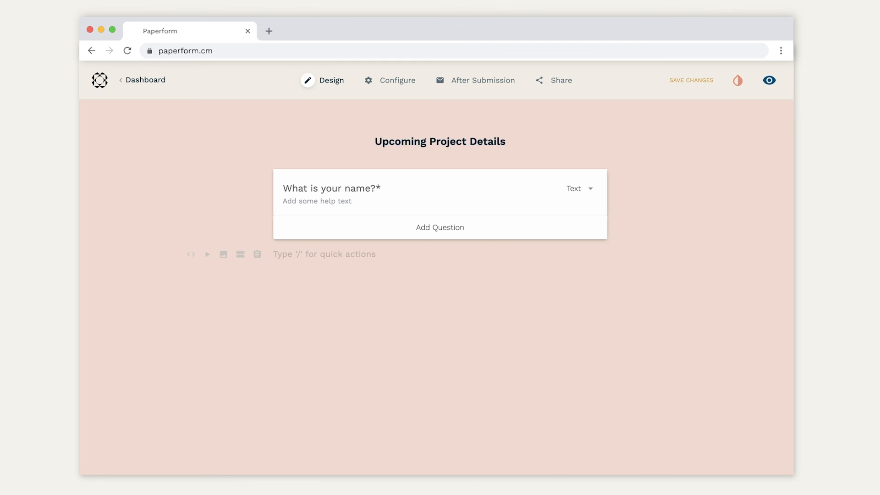
# Add a second question titled Project Name
pyautogui.click(440, 228)
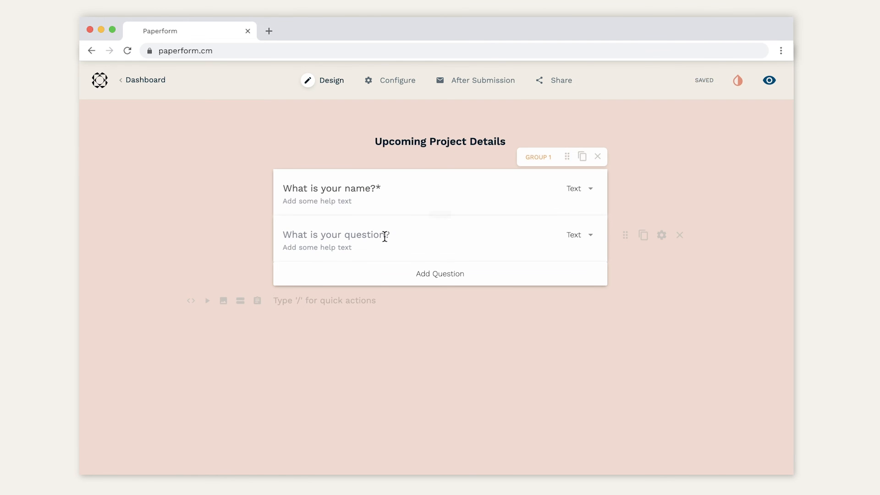
pyautogui.write('Project Name*')
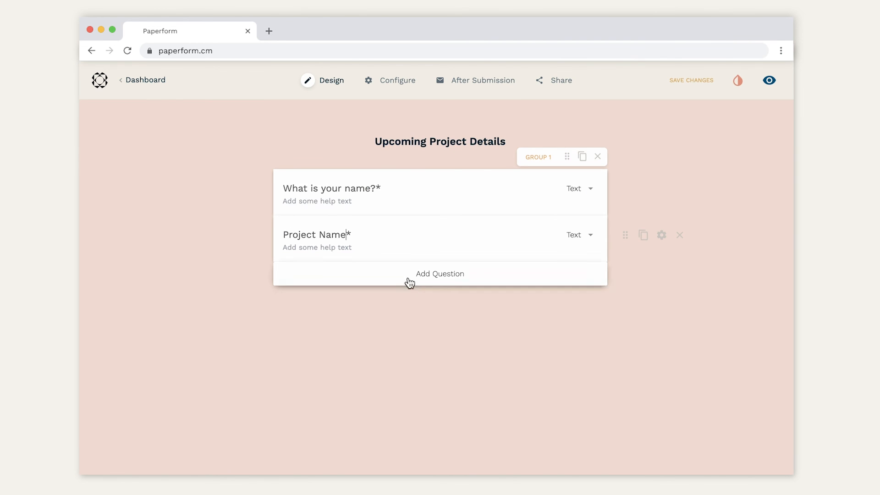